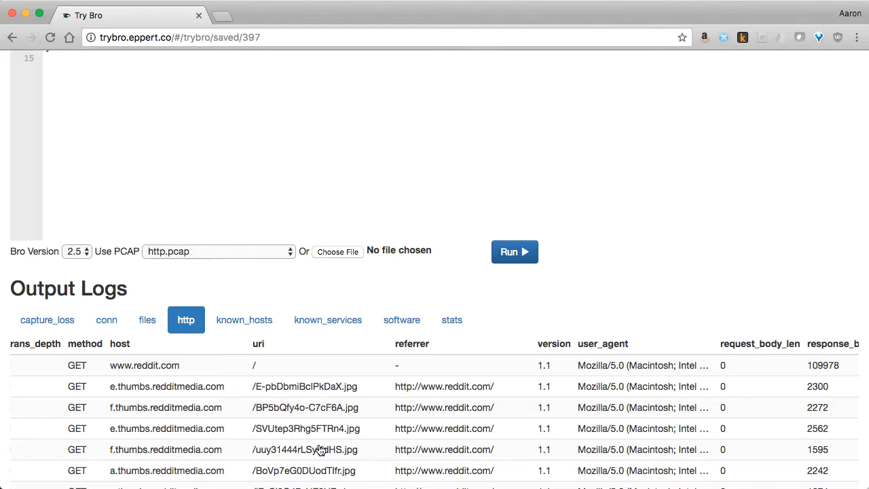
# Step: View the connection log with cat conn.log in the terminal
pyautogui.scroll(-3)
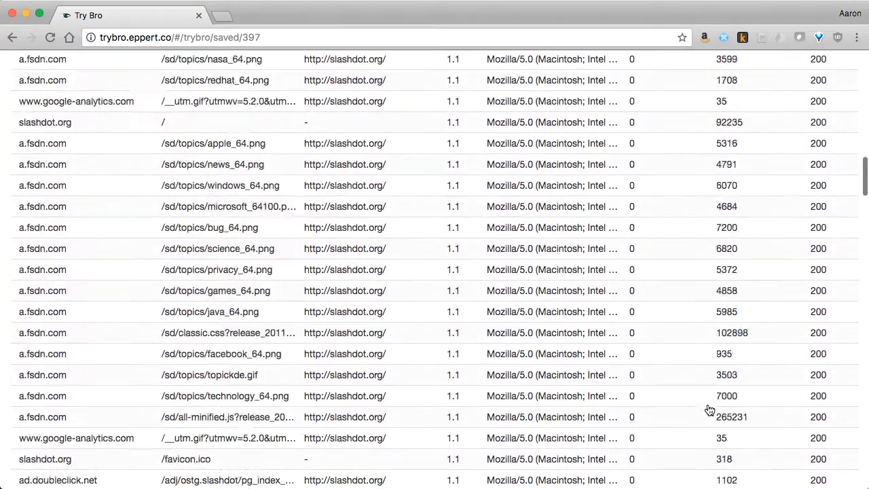
pyautogui.scroll(-3)
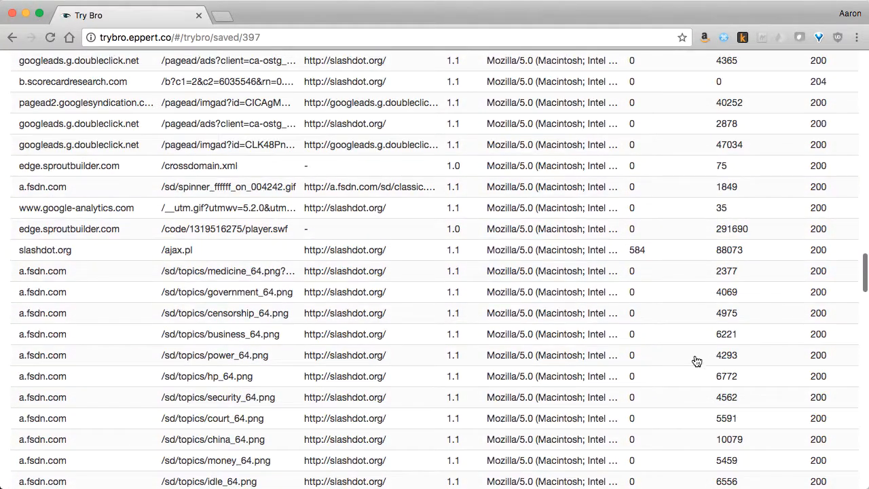
pyautogui.moveTo(643, 272)
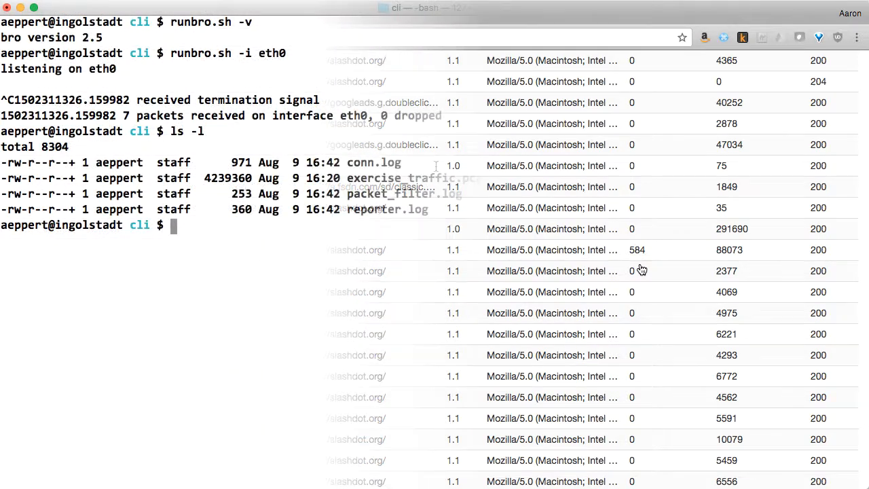
pyautogui.write('cat conn.lo')
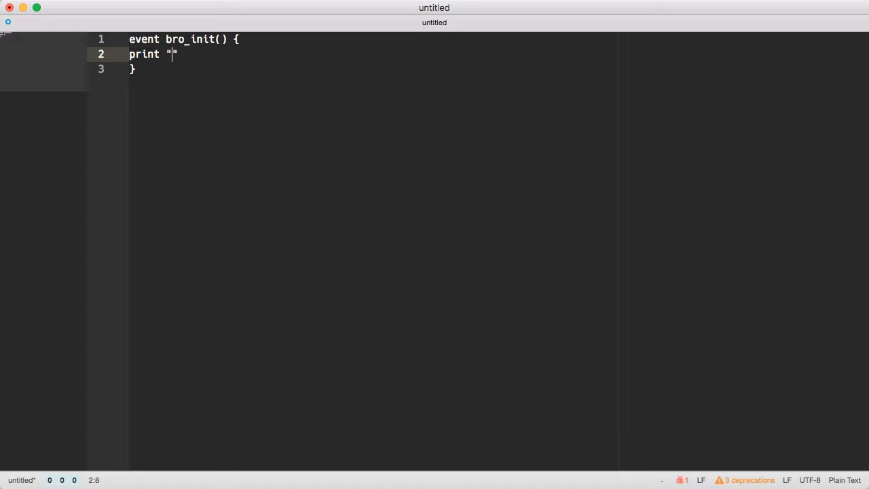
# Step: Complete the print statement so bro_init outputs "bro_init() has been called"
pyautogui.write('bro_init() has been ca')
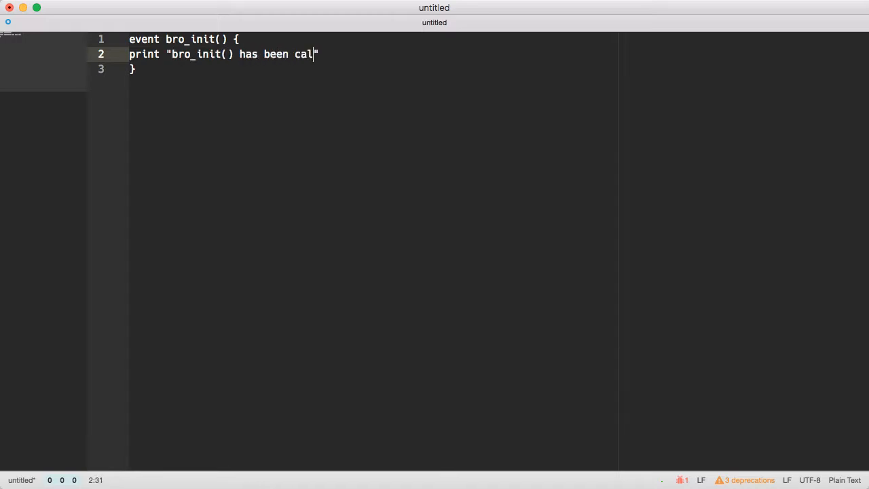
pyautogui.write('led";')
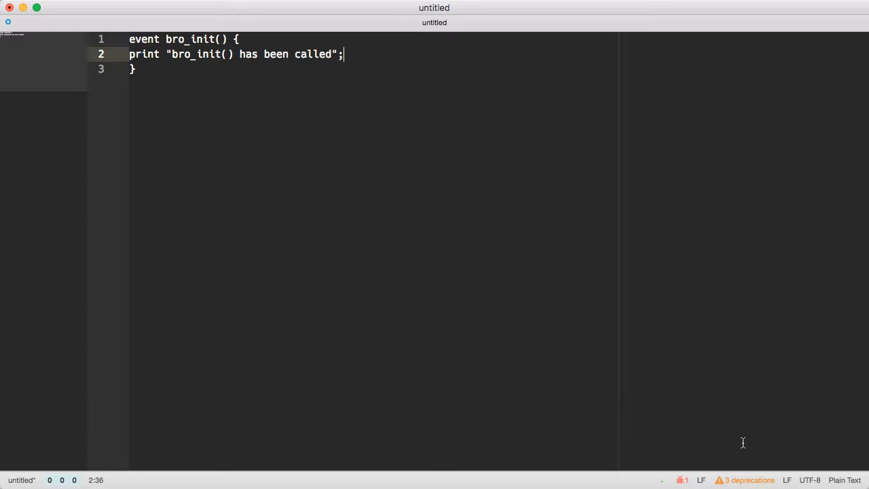
pyautogui.click(845, 481)
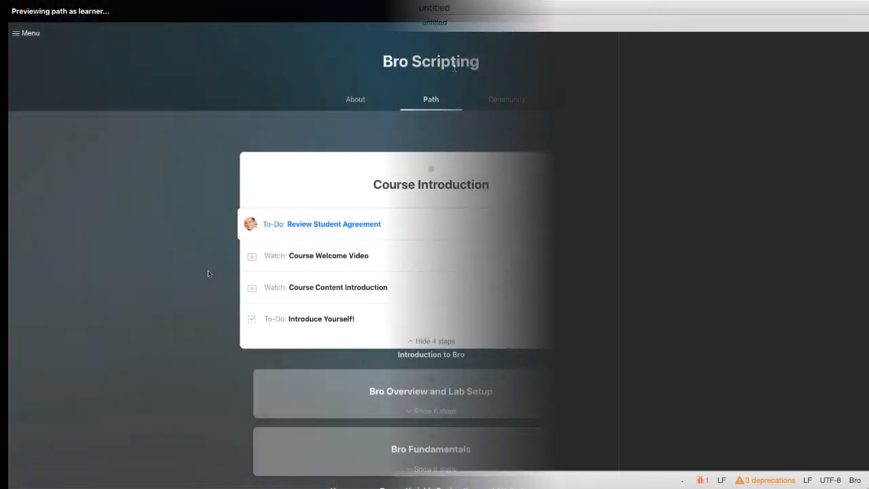
# Step: Scroll down the Bro Scripting course path to the Bro Logs section and its 15 steps
pyautogui.scroll(-3)
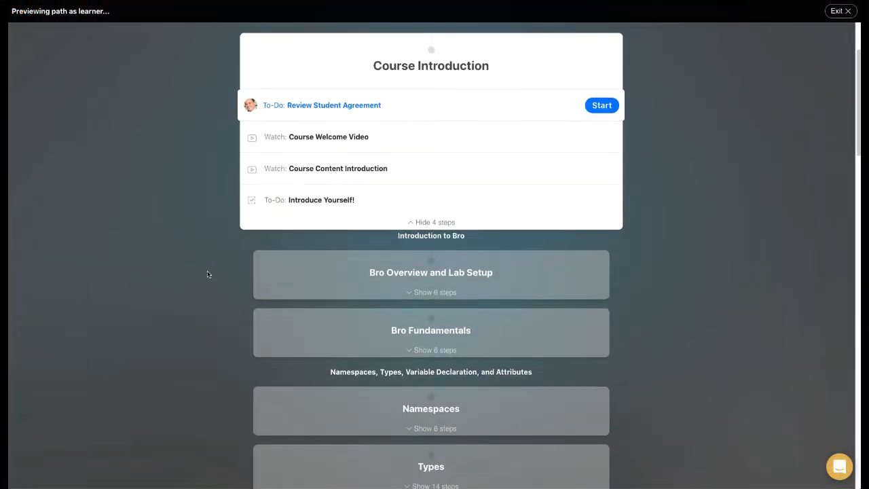
pyautogui.scroll(-3)
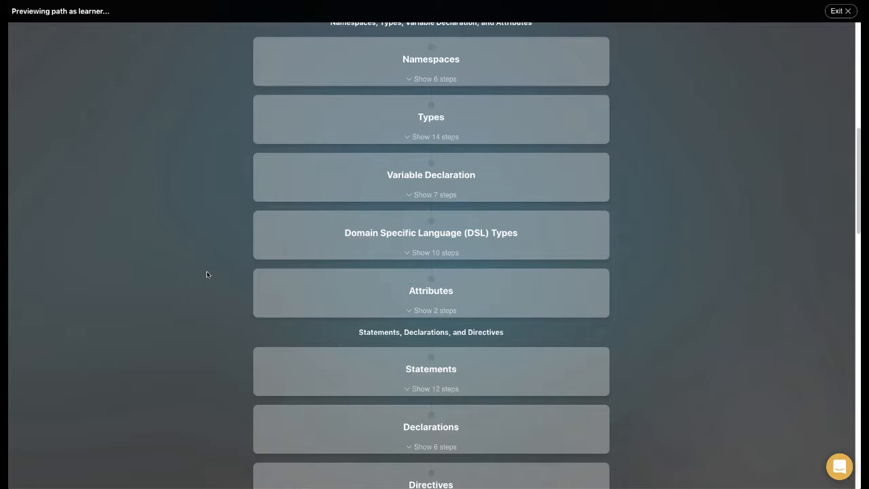
pyautogui.scroll(-3)
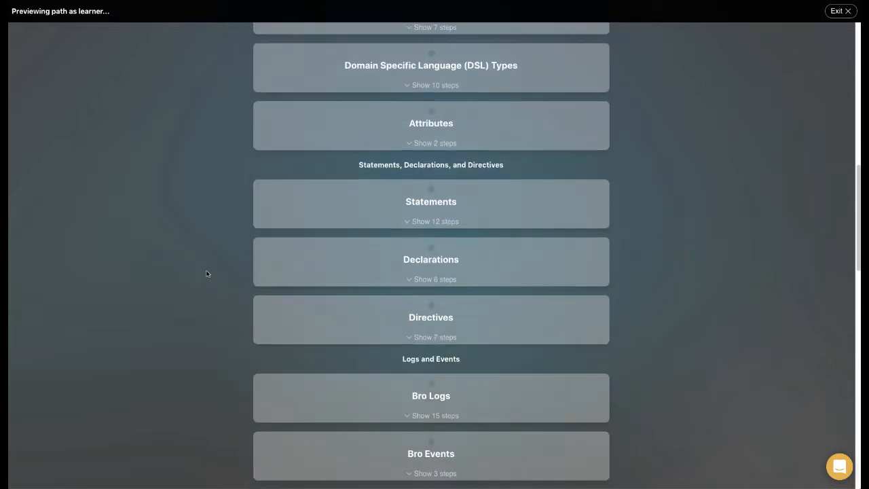
pyautogui.scroll(-3)
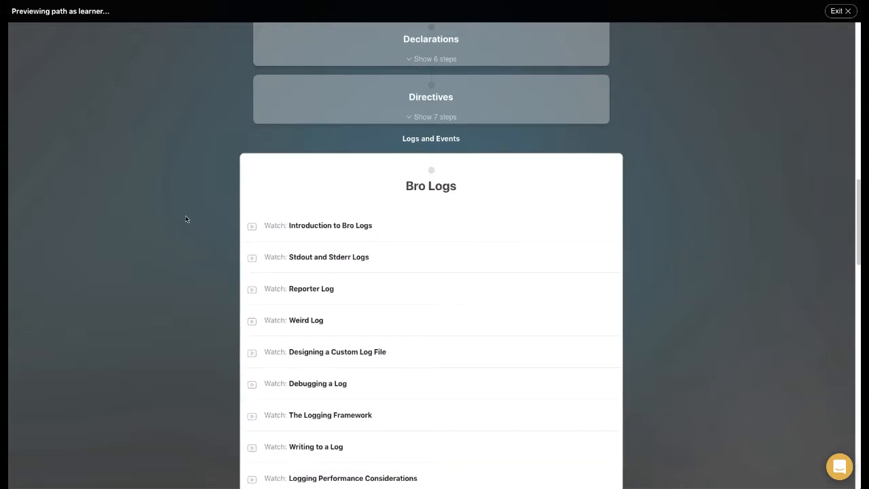
pyautogui.scroll(-3)
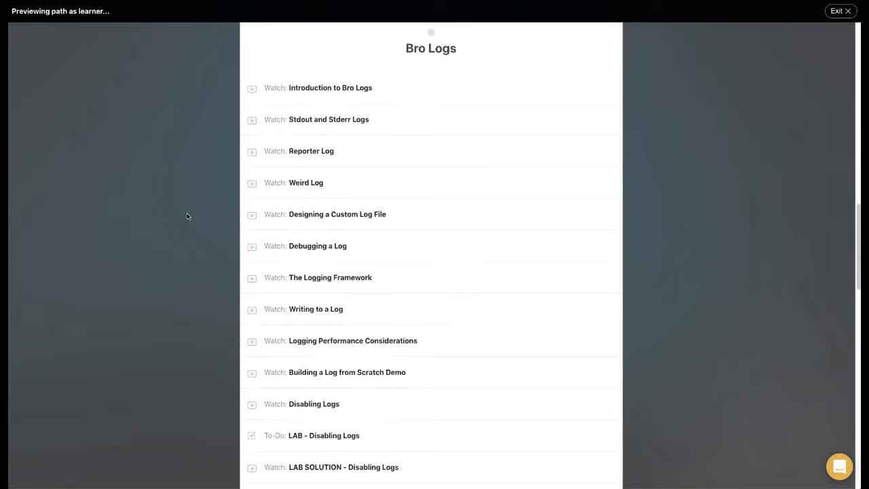
pyautogui.scroll(-3)
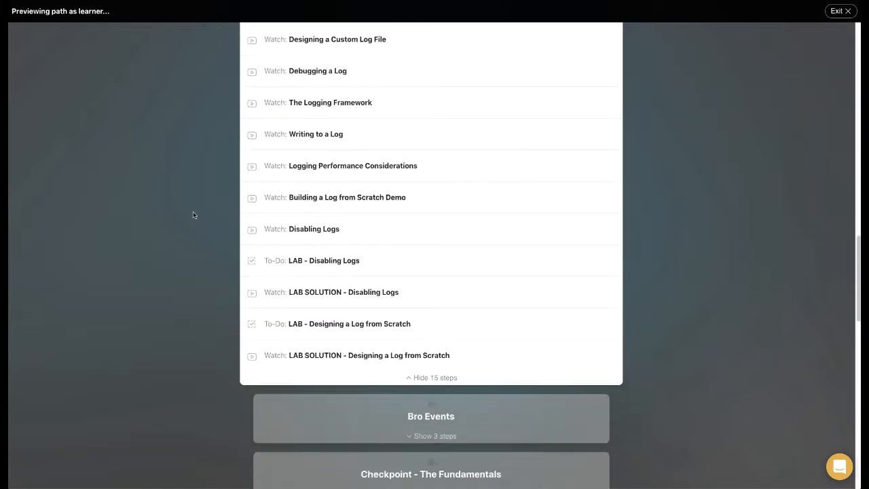
pyautogui.scroll(-3)
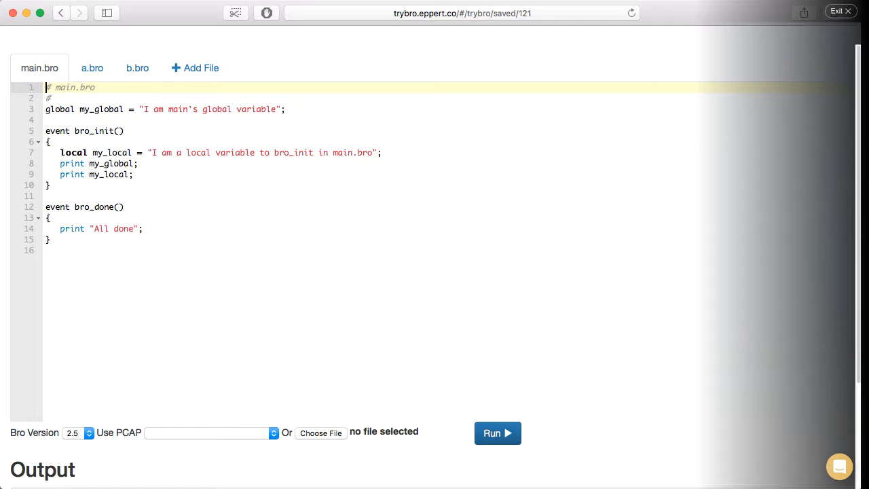
# Step: Write local fname = fmt("%s-%s" on line 17 of main.bro inside the file_sniff event
pyautogui.write('@load ./a')
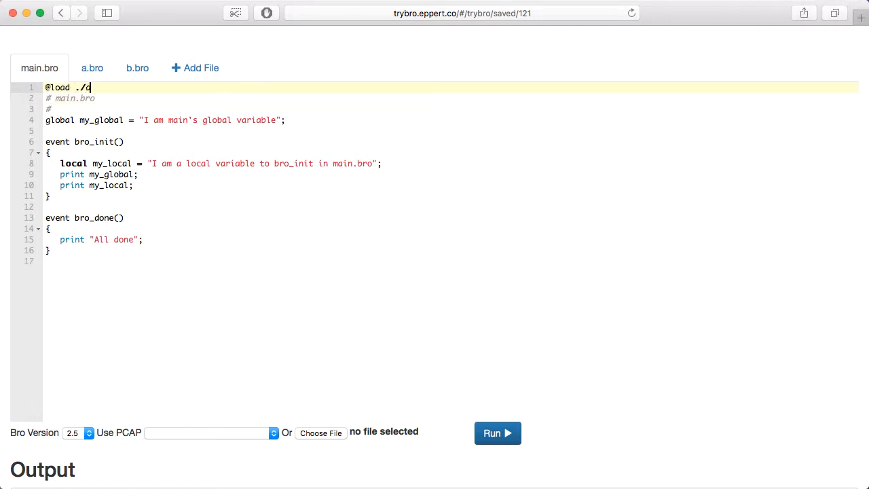
pyautogui.press('Enter')
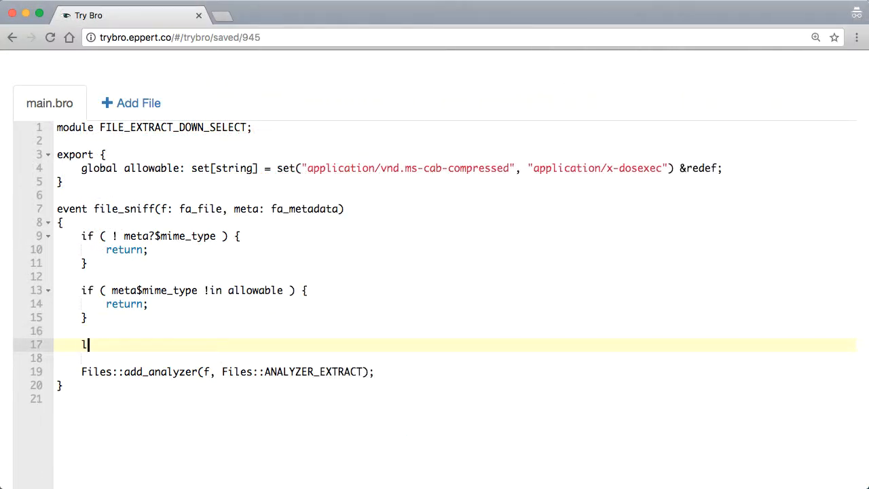
pyautogui.write('ocal fname =')
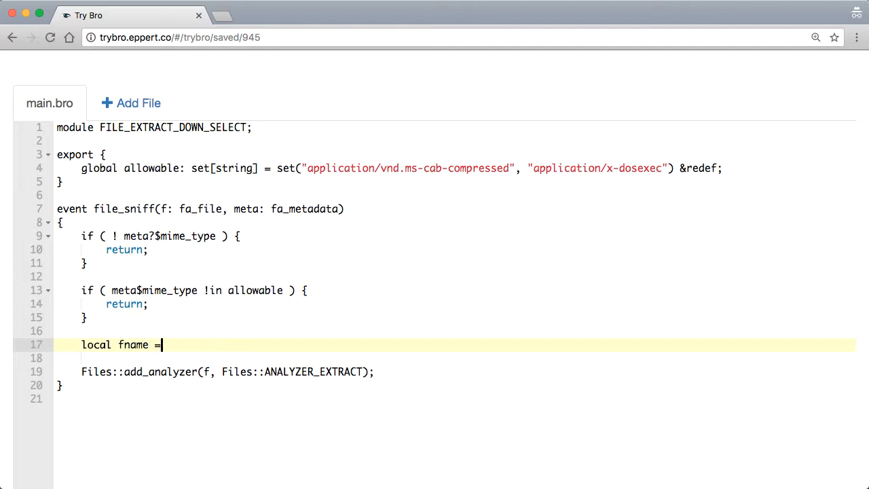
pyautogui.write('fmt("')
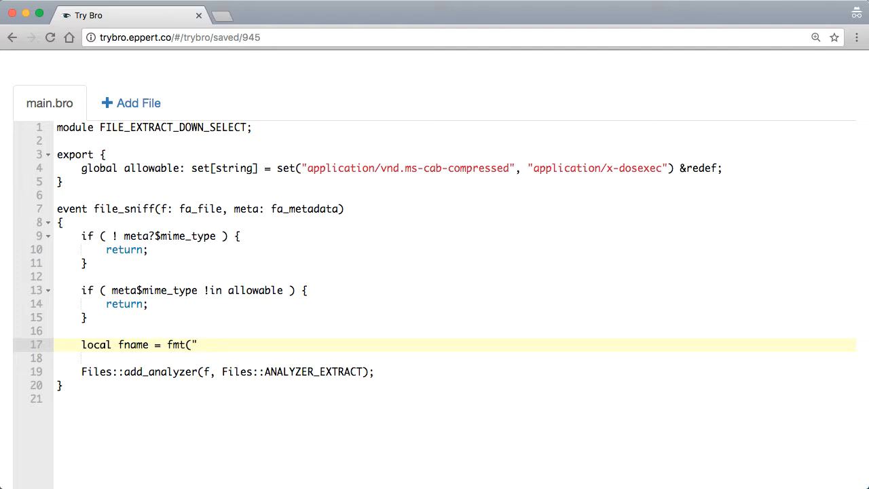
pyautogui.write('%s')
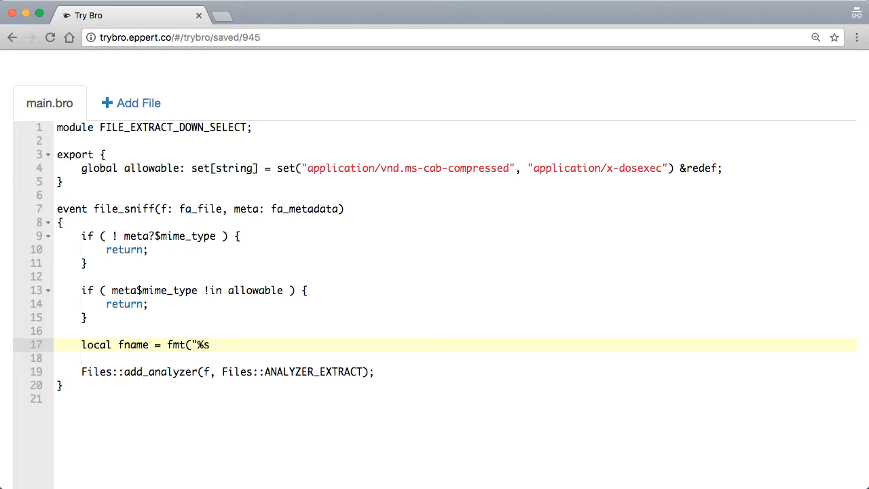
pyautogui.write('-%s"')
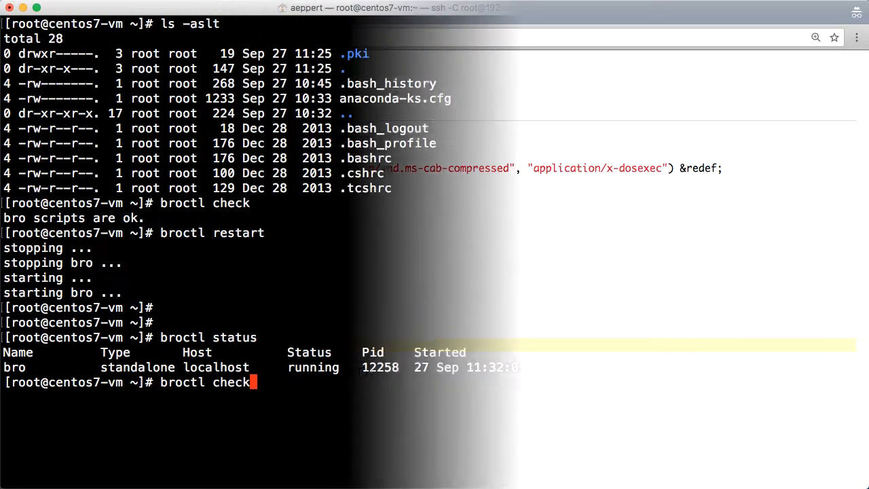
# Step: Enter critical-stack-intel at the root prompt of the standalone Bro node
pyautogui.write('critical-stack-intel')
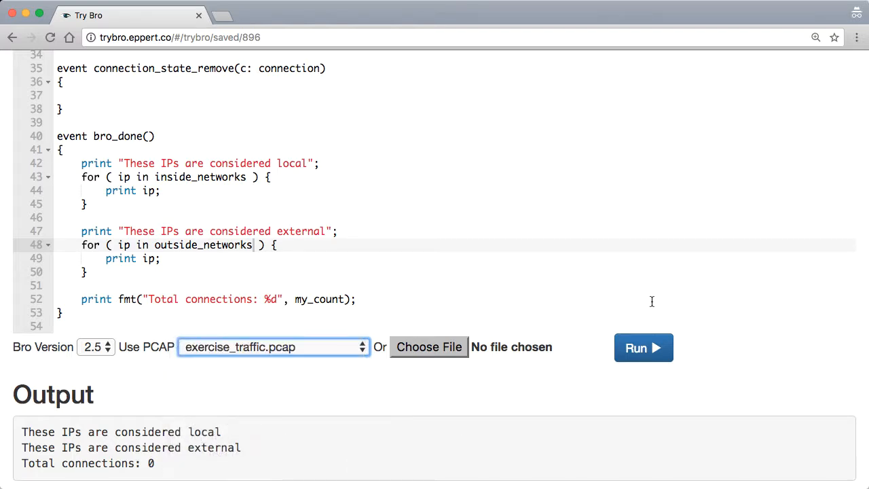
# Step: Run the script on exercise_traffic.pcap and view the custom test log records
pyautogui.click(644, 348)
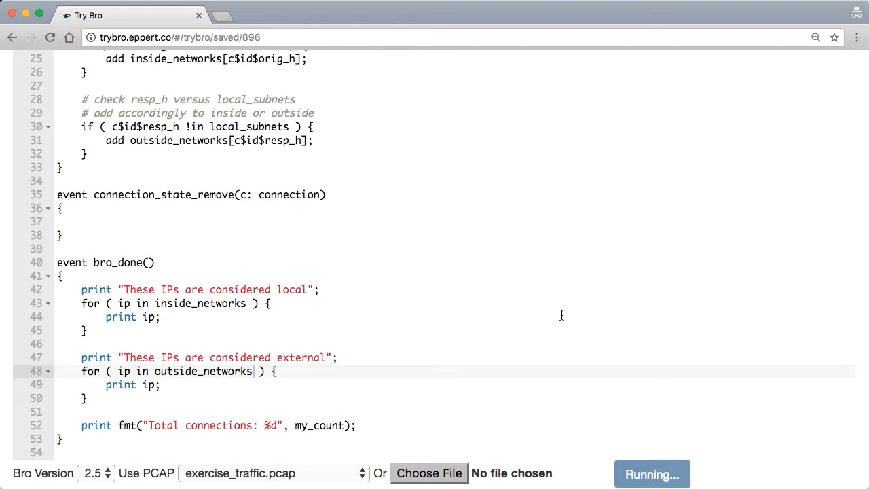
pyautogui.click(652, 474)
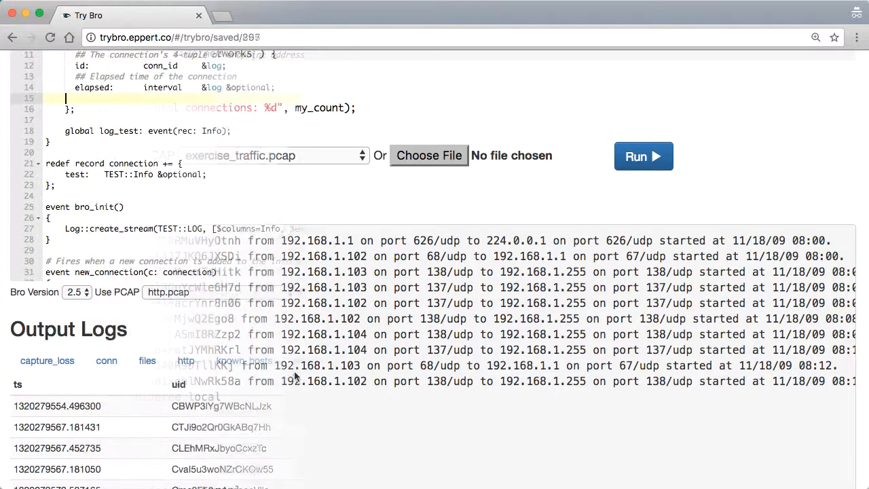
pyautogui.click(644, 156)
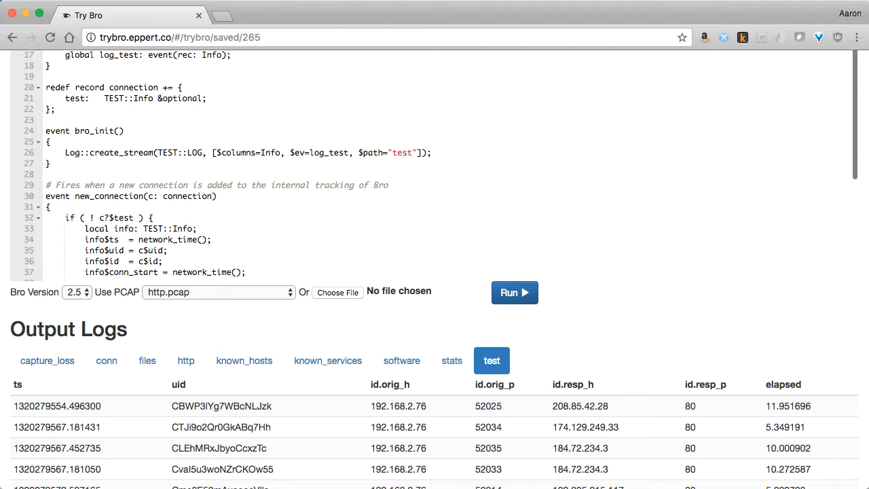
pyautogui.scroll(-3)
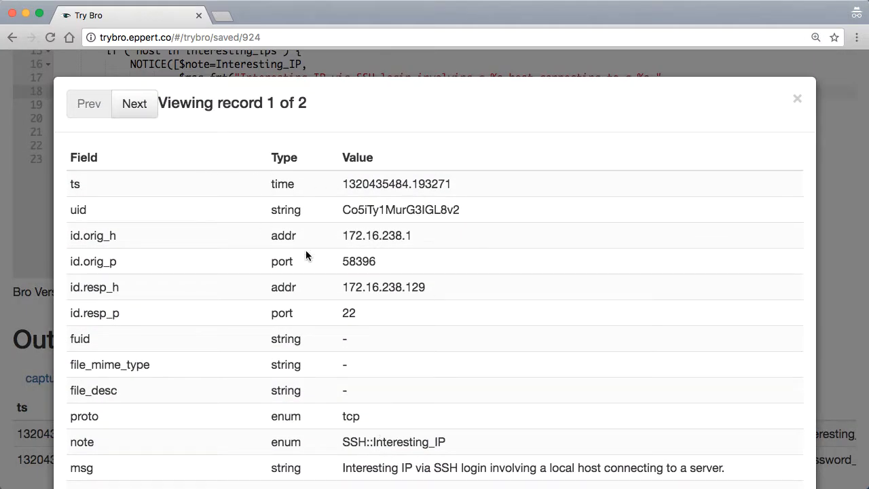
# Step: Choose the Bro Scripting course card from the Applied Network Defense library
pyautogui.scroll(-3)
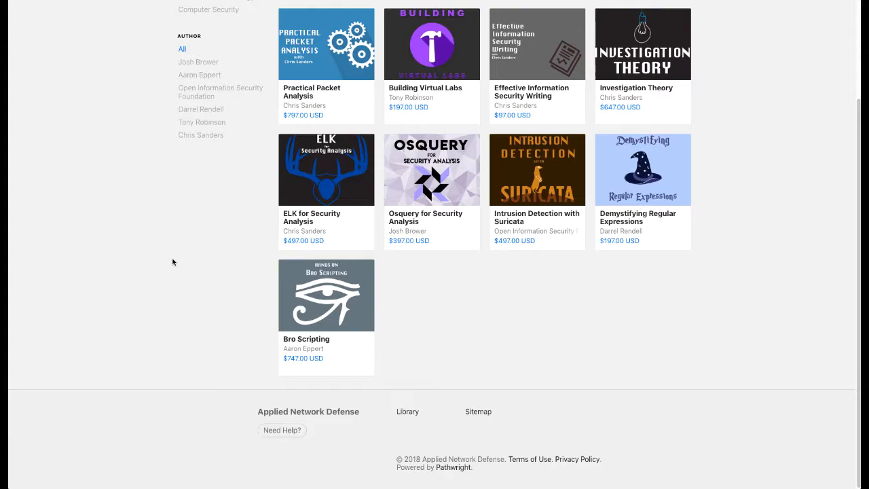
pyautogui.click(326, 294)
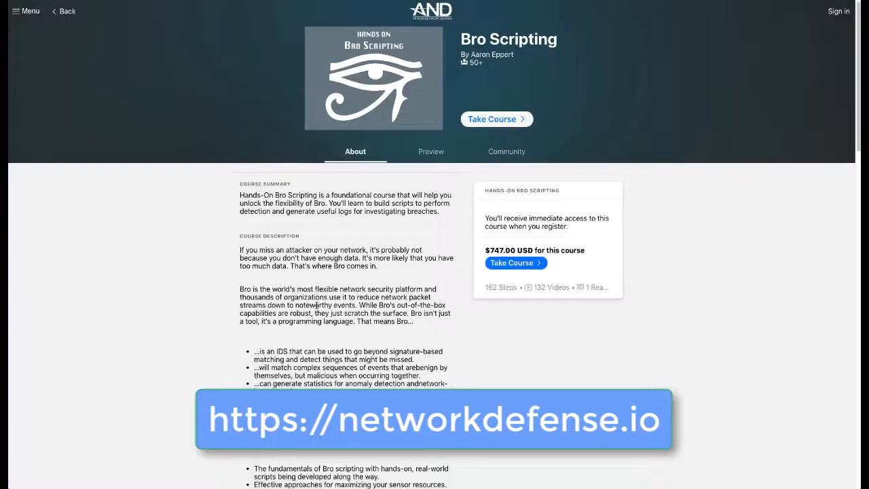